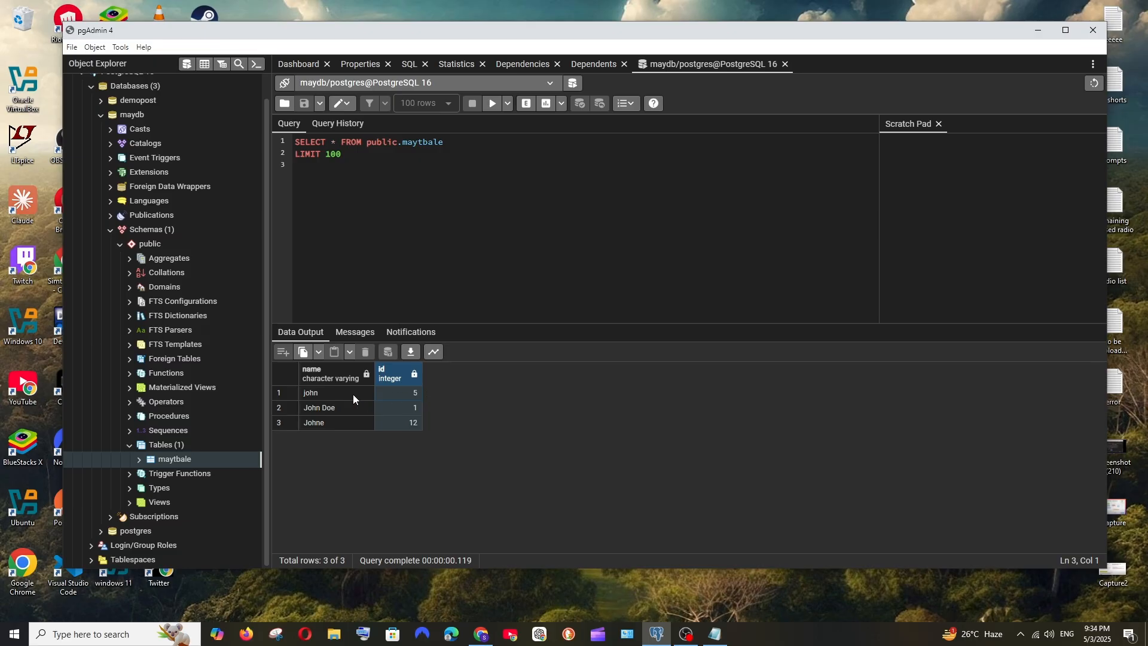
{"action": "mouse_move", "coordinate": [356, 395]}
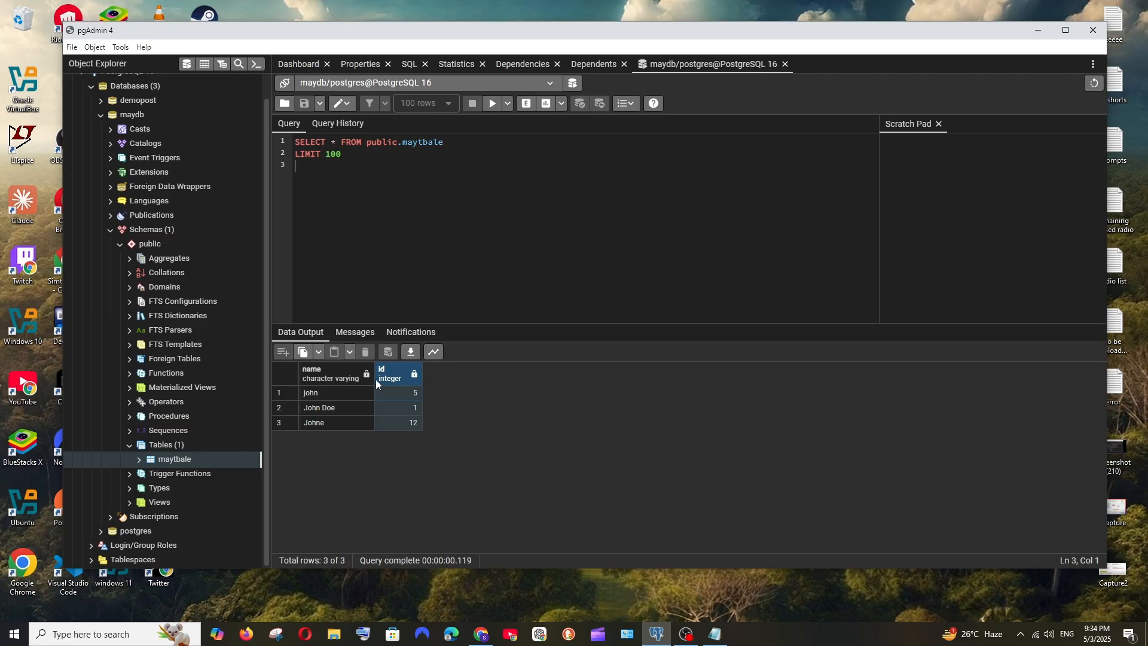
{"action": "mouse_move", "coordinate": [334, 396]}
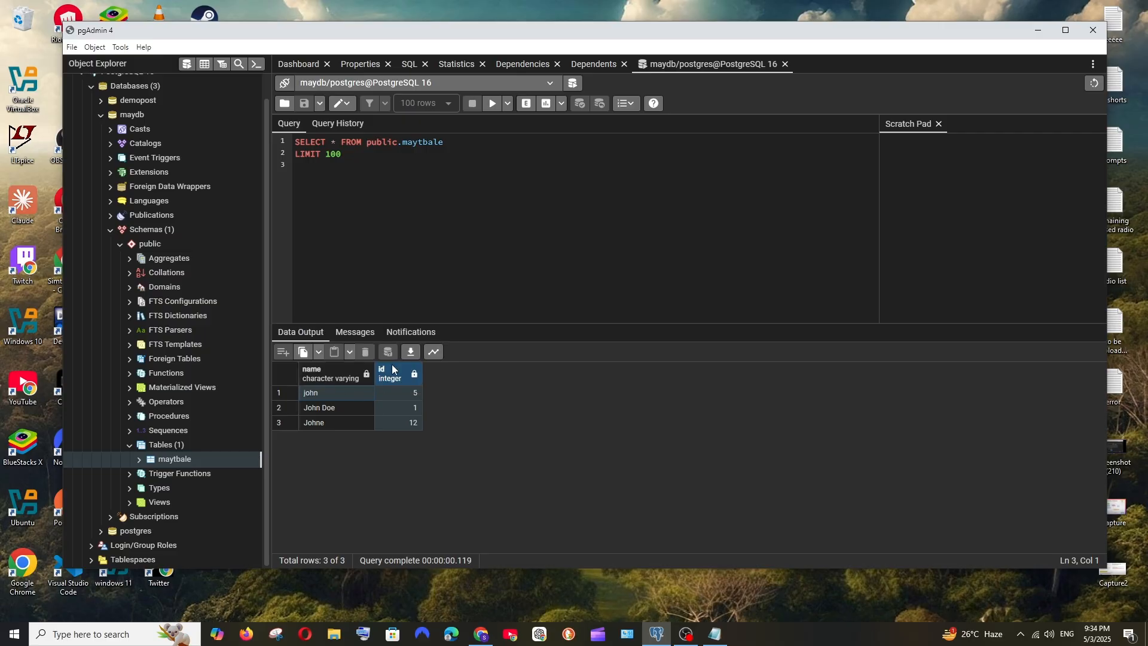
{"action": "mouse_move", "coordinate": [380, 363]}
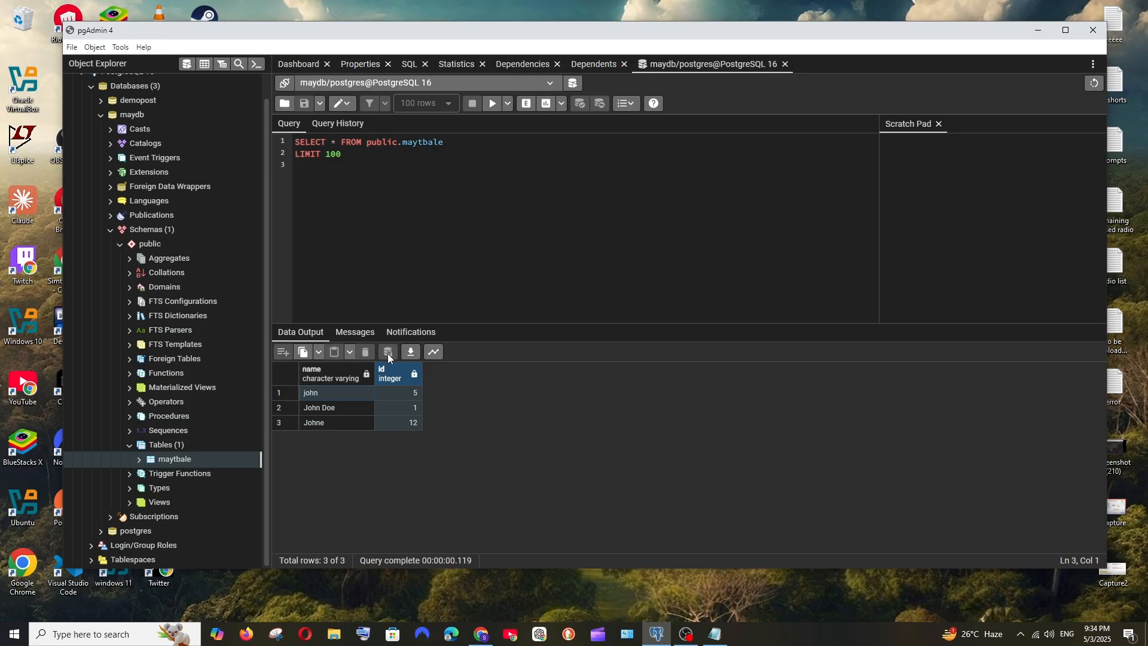
{"action": "mouse_move", "coordinate": [380, 202]}
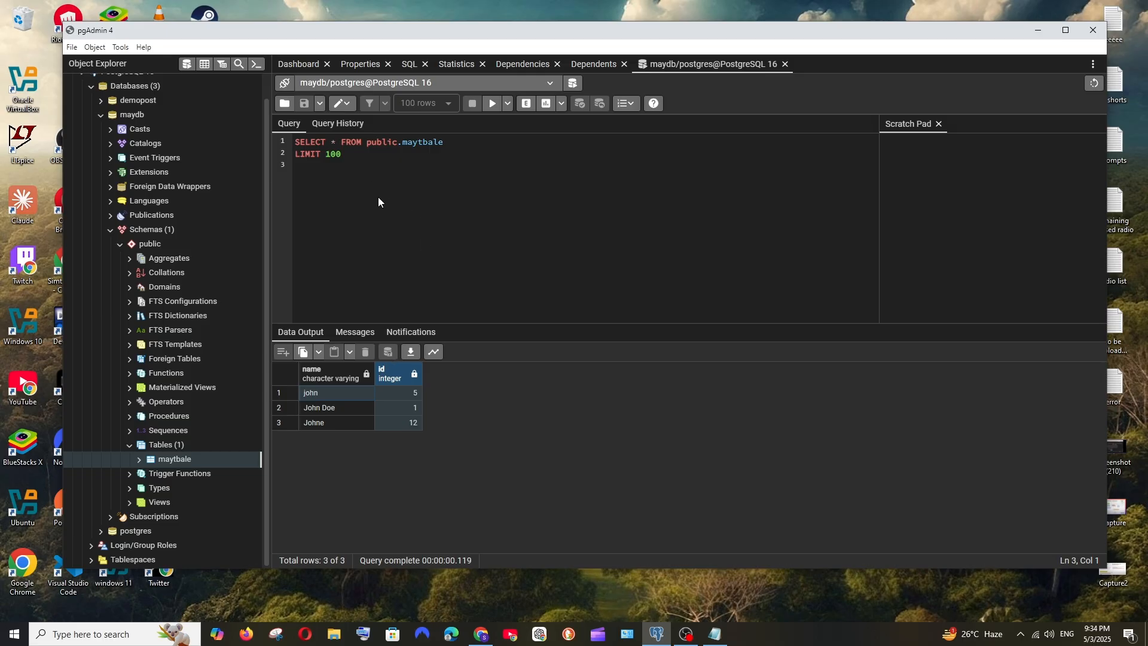
{"action": "mouse_move", "coordinate": [462, 300]}
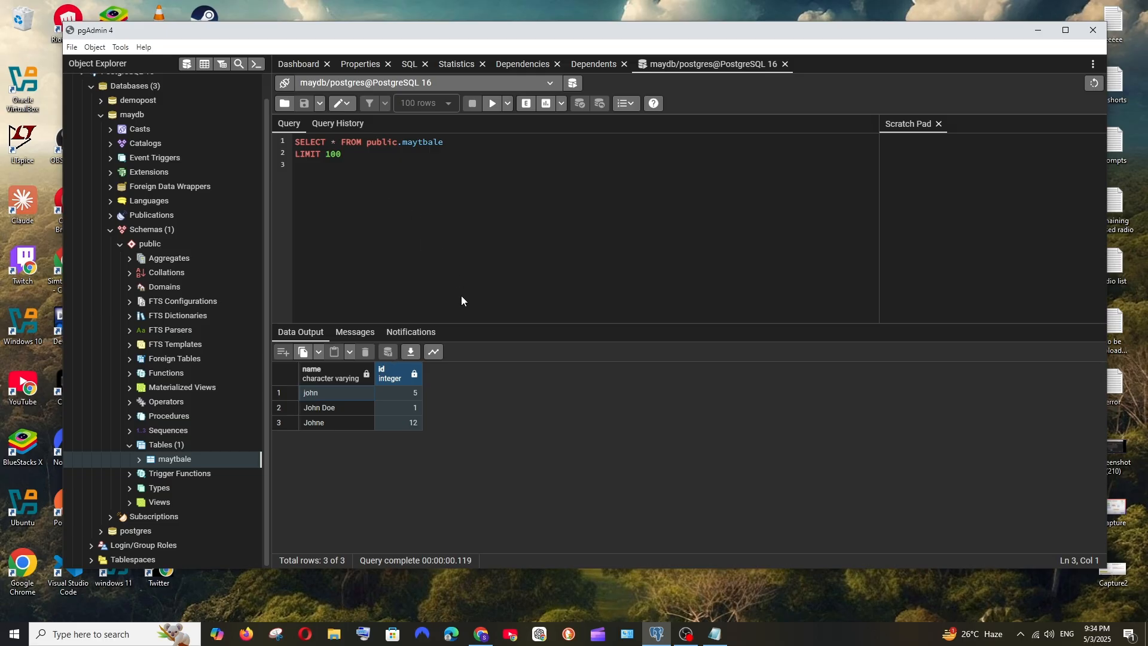
{"action": "mouse_move", "coordinate": [439, 383]}
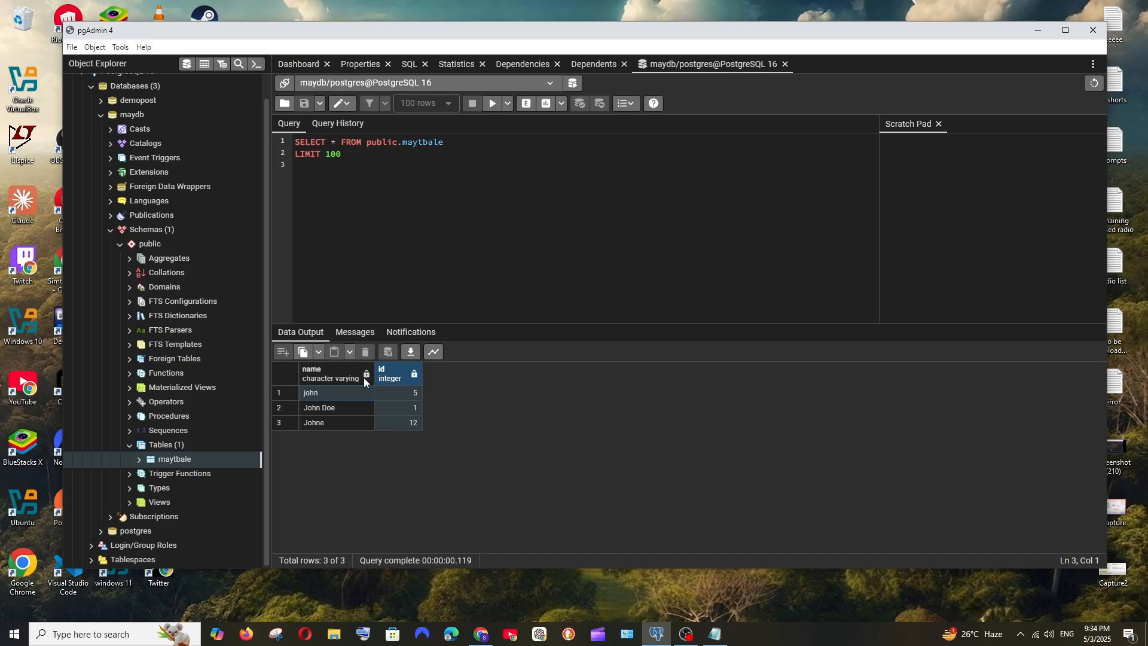
{"action": "mouse_move", "coordinate": [803, 500]}
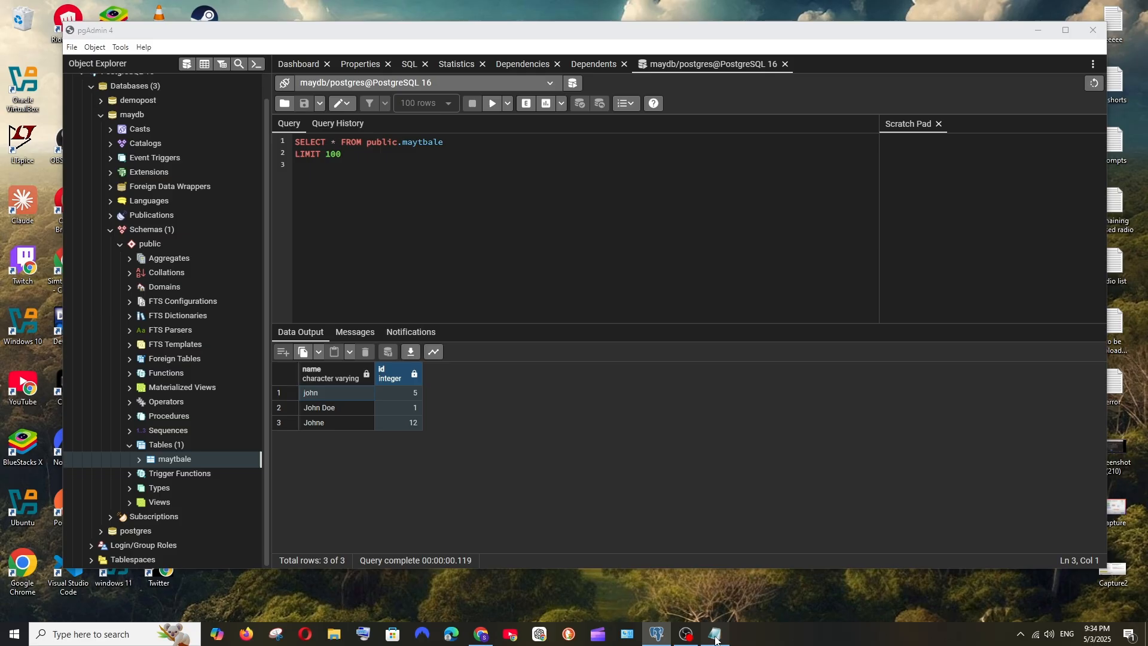
- Copy the ALTER TABLE ... PRIMARY KEY statement from the Notepad notes for use in pgAdmin
{"action": "left_click", "coordinate": [711, 634]}
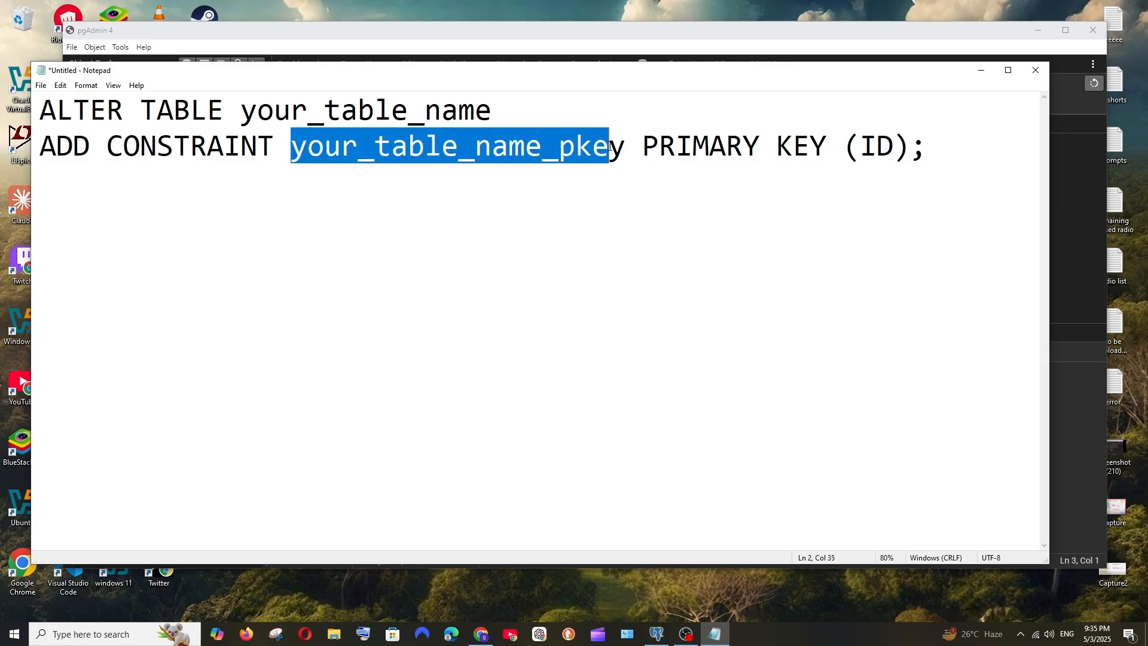
{"action": "double_click", "coordinate": [699, 146]}
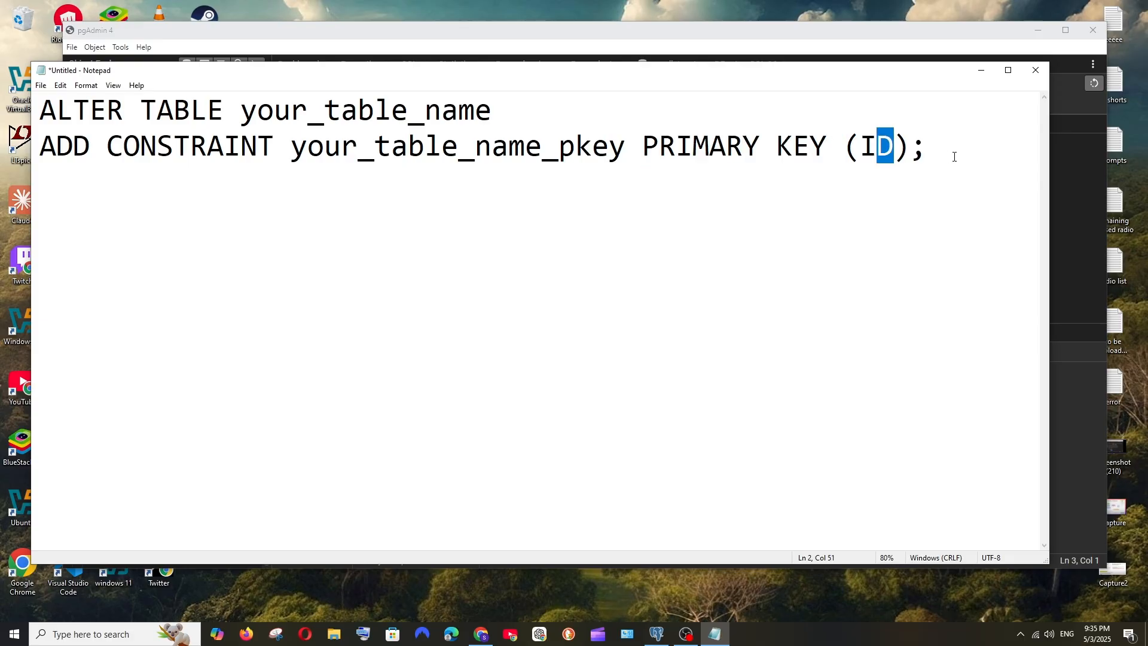
{"action": "key", "text": "ctrl+a"}
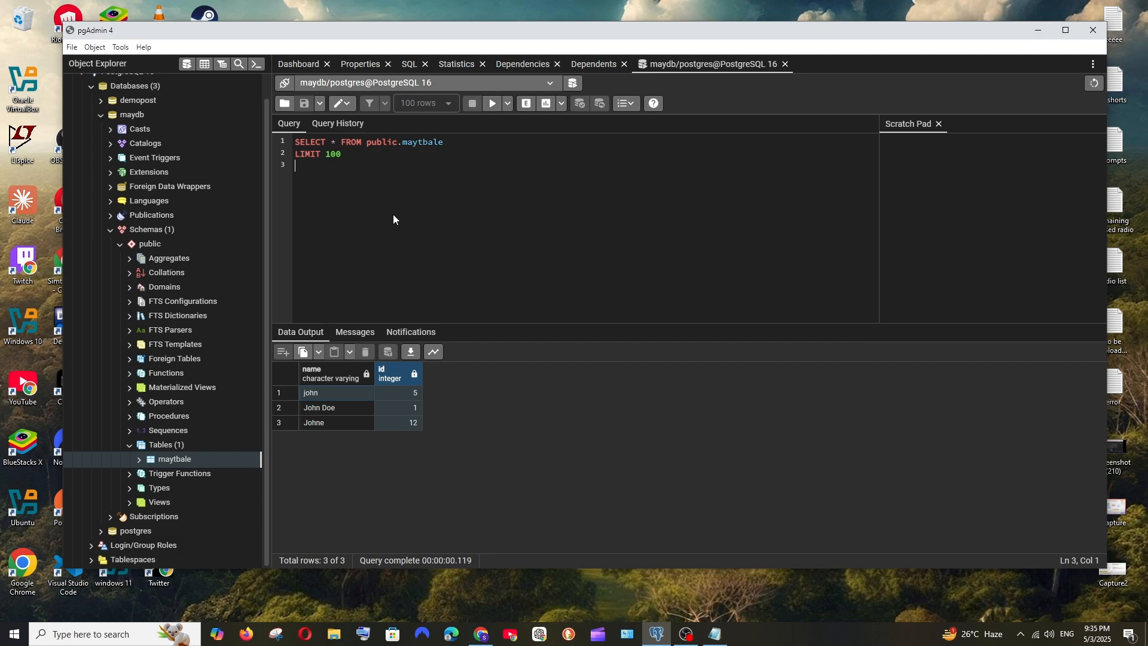
- Write the ALTER TABLE on public.maytbale adding constraint pkey_name PRIMARY KEY (id)
{"action": "type", "text": "ALTER TABLE your_table_name"}
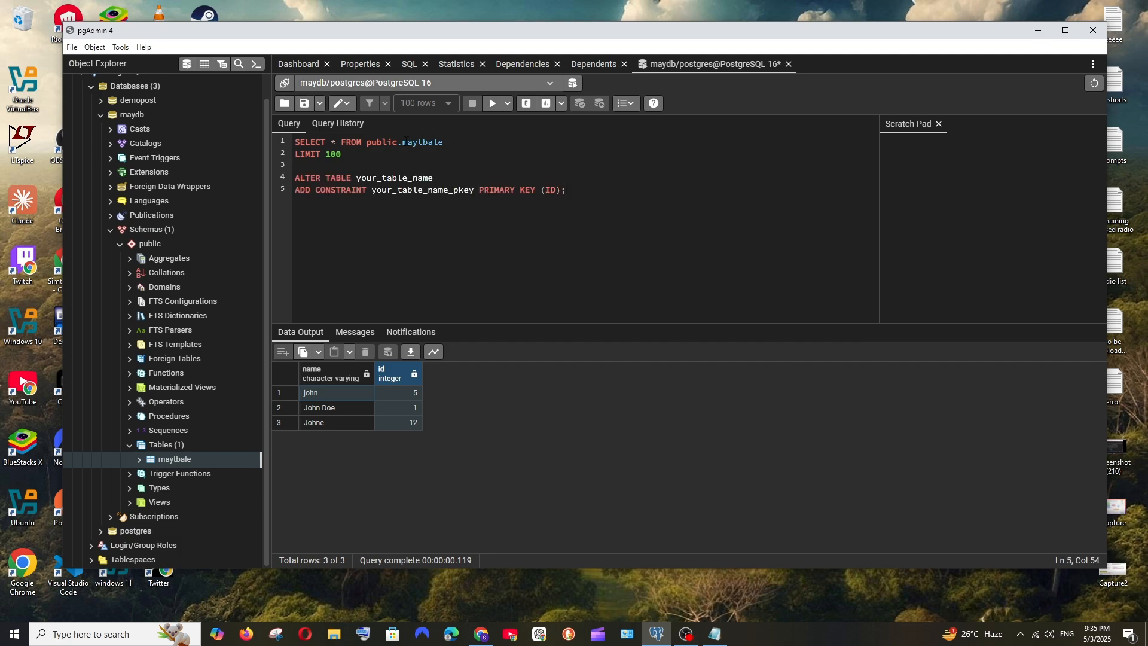
{"action": "double_click", "coordinate": [403, 141]}
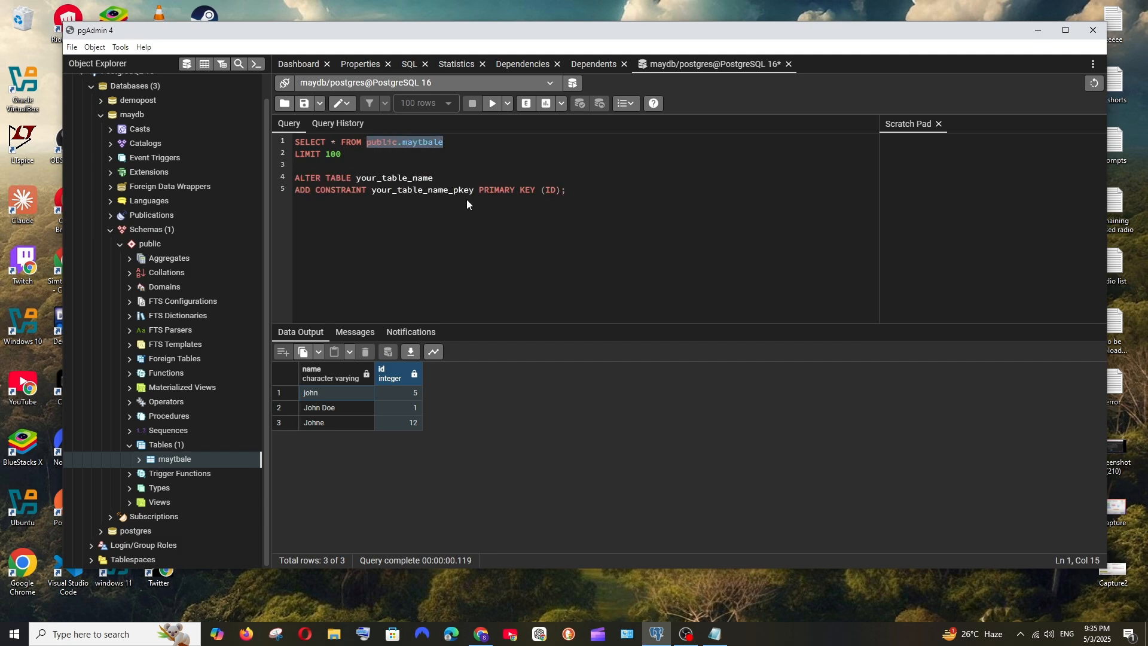
{"action": "type", "text": "public.maytbale"}
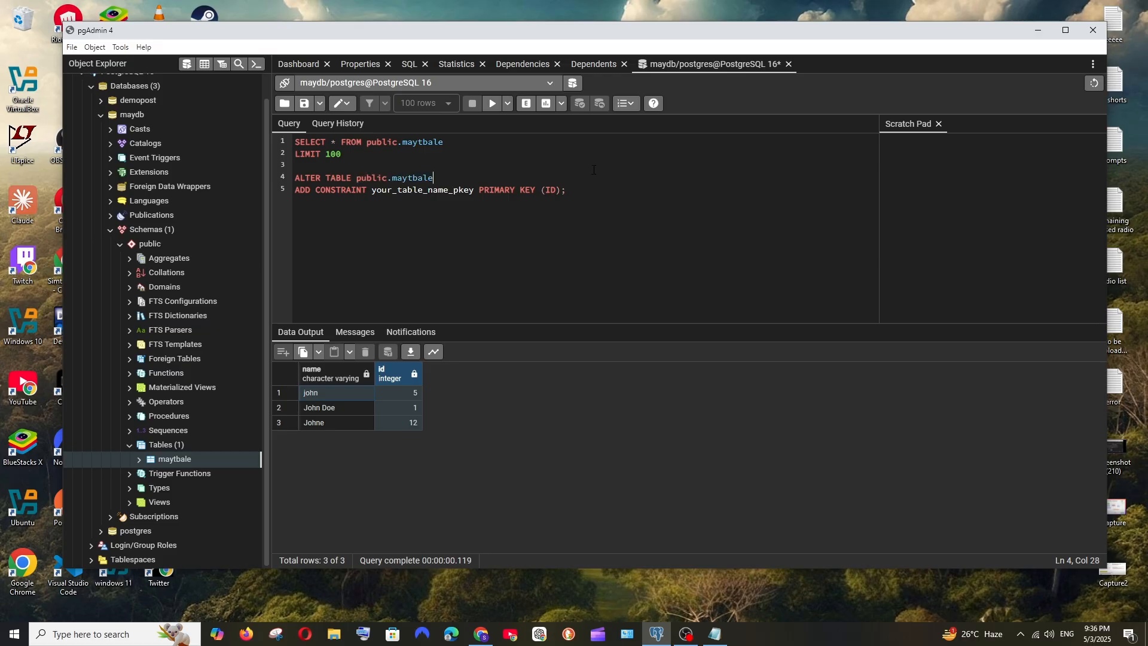
{"action": "double_click", "coordinate": [422, 190]}
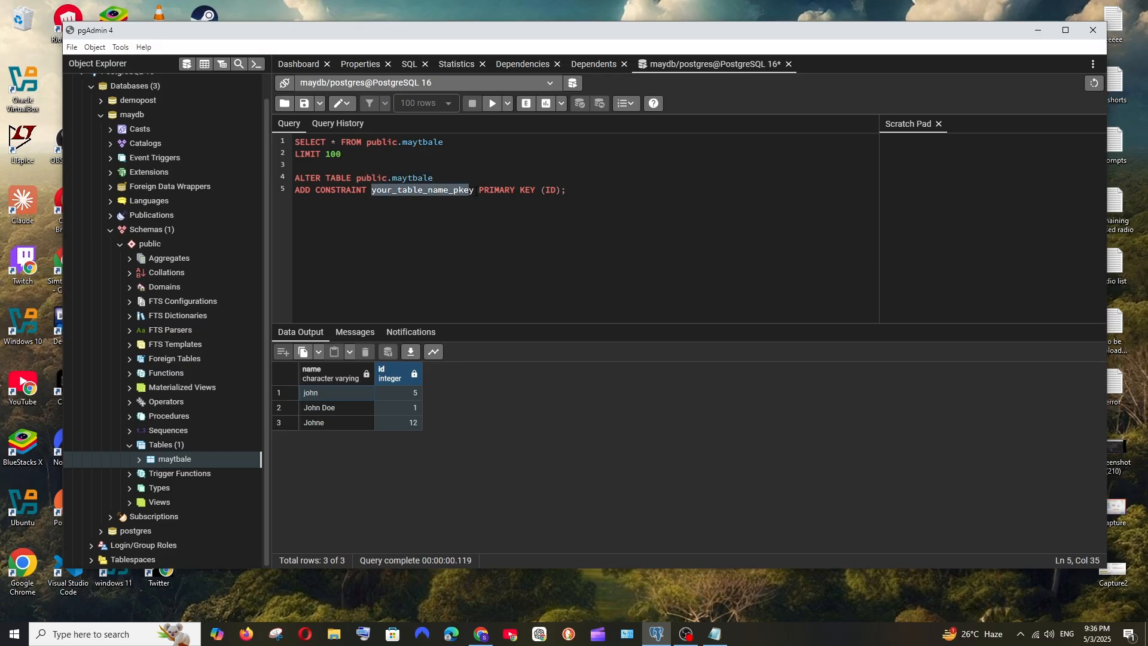
{"action": "key", "text": "Delete"}
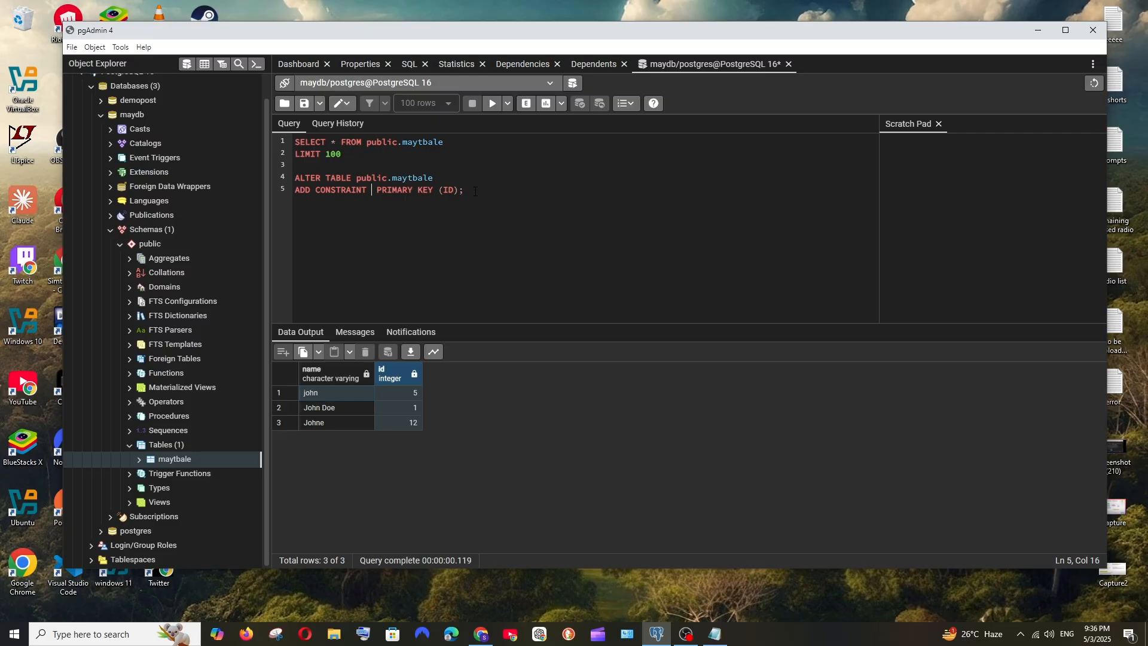
{"action": "type", "text": "pkey"}
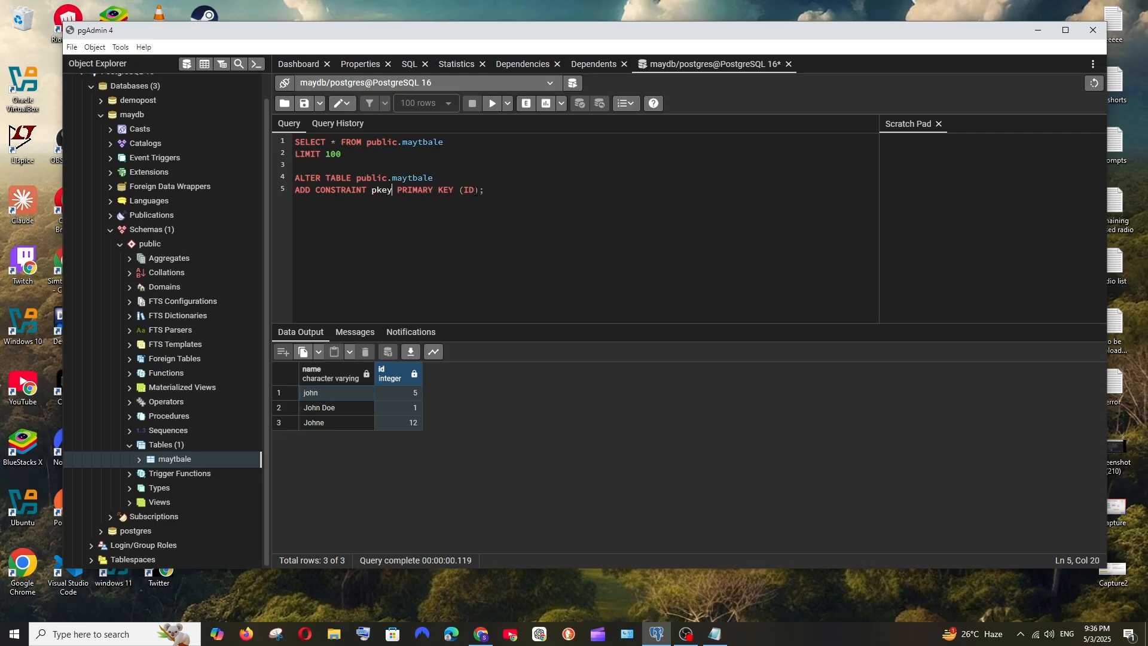
{"action": "type", "text": "_name"}
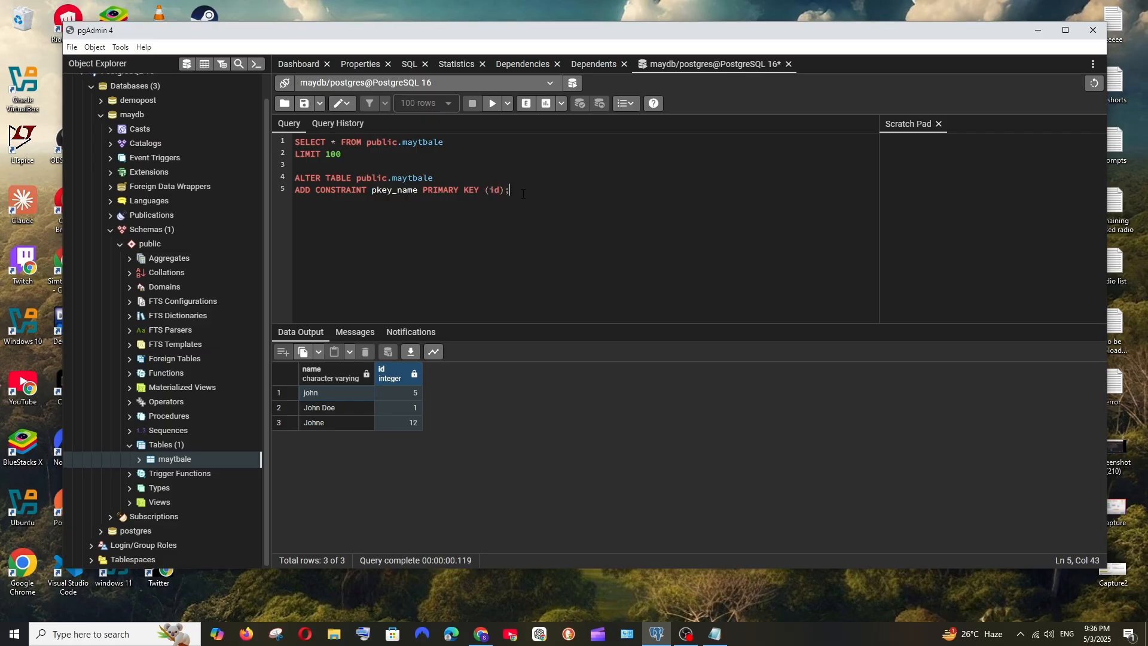
- Run the ALTER TABLE statement so pkey_name makes id the primary key
{"action": "left_click_drag", "start_coordinate": [295, 177], "coordinate": [509, 191]}
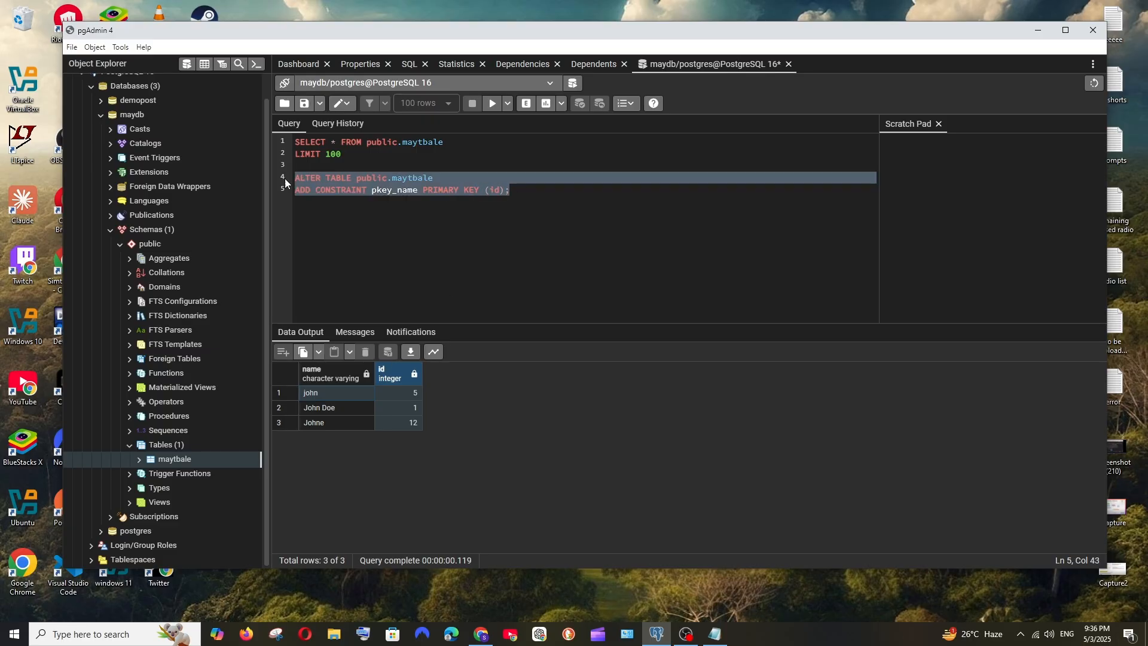
{"action": "mouse_move", "coordinate": [491, 103]}
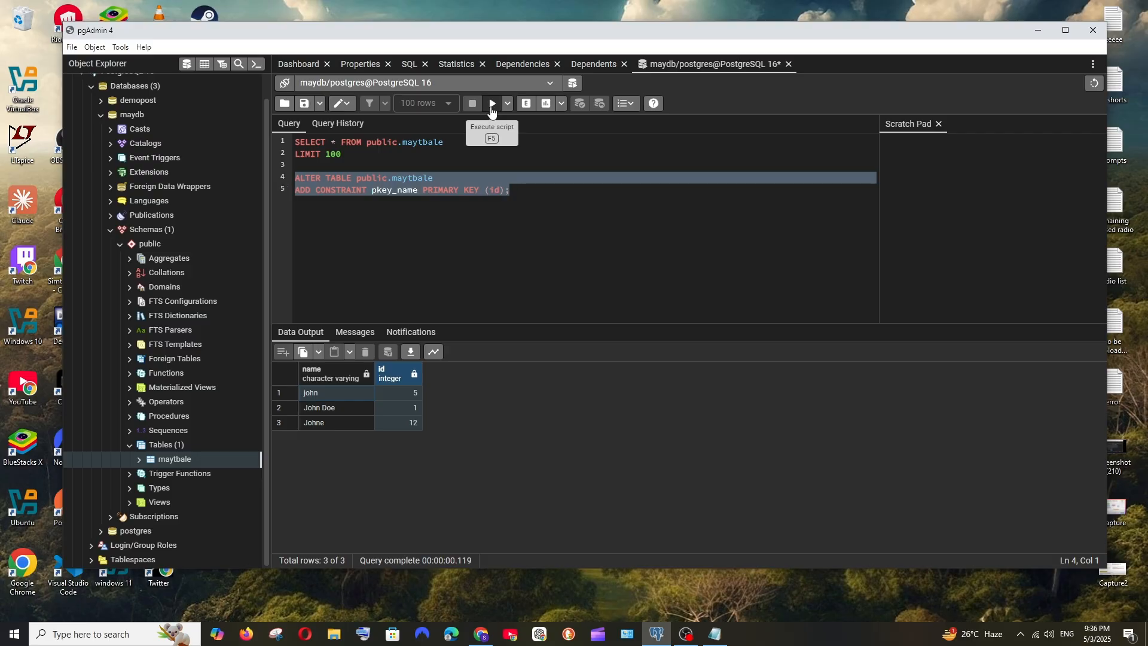
{"action": "left_click", "coordinate": [491, 102]}
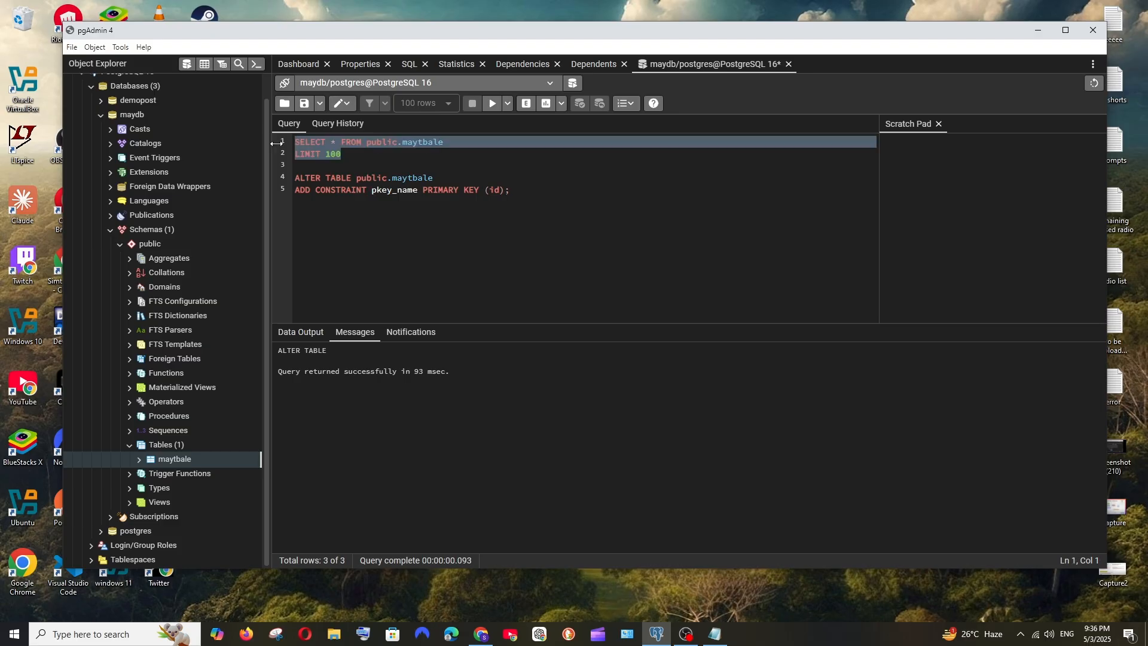
{"action": "mouse_move", "coordinate": [492, 103]}
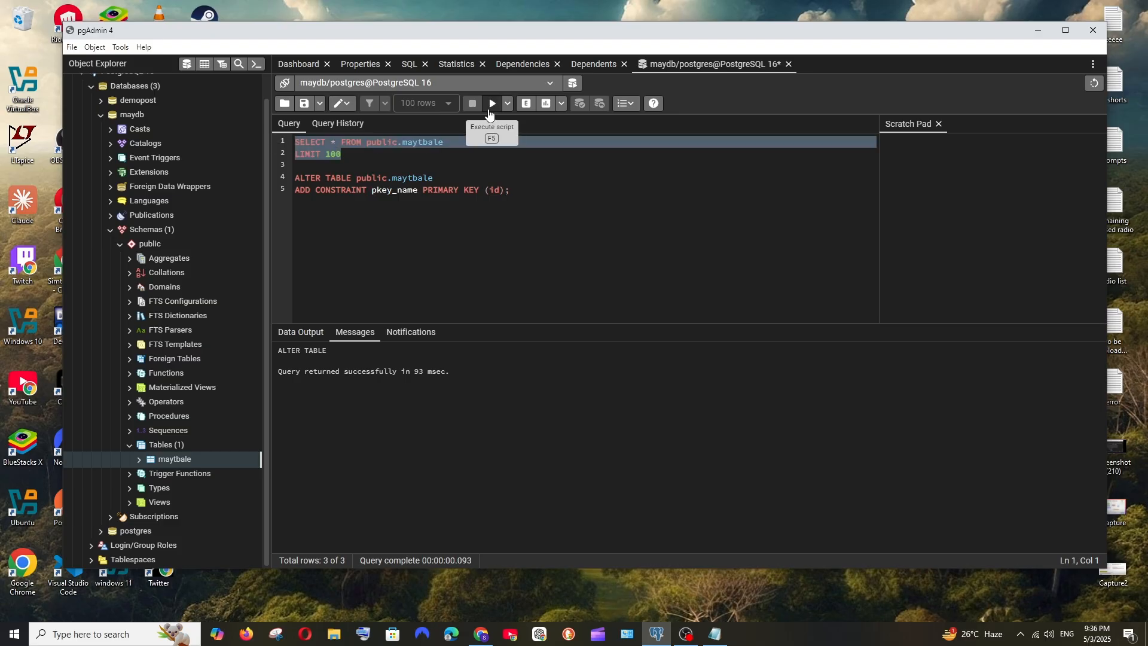
- Re-run SELECT * FROM public.maytbale and begin editing the name john in row 1
{"action": "left_click", "coordinate": [491, 103]}
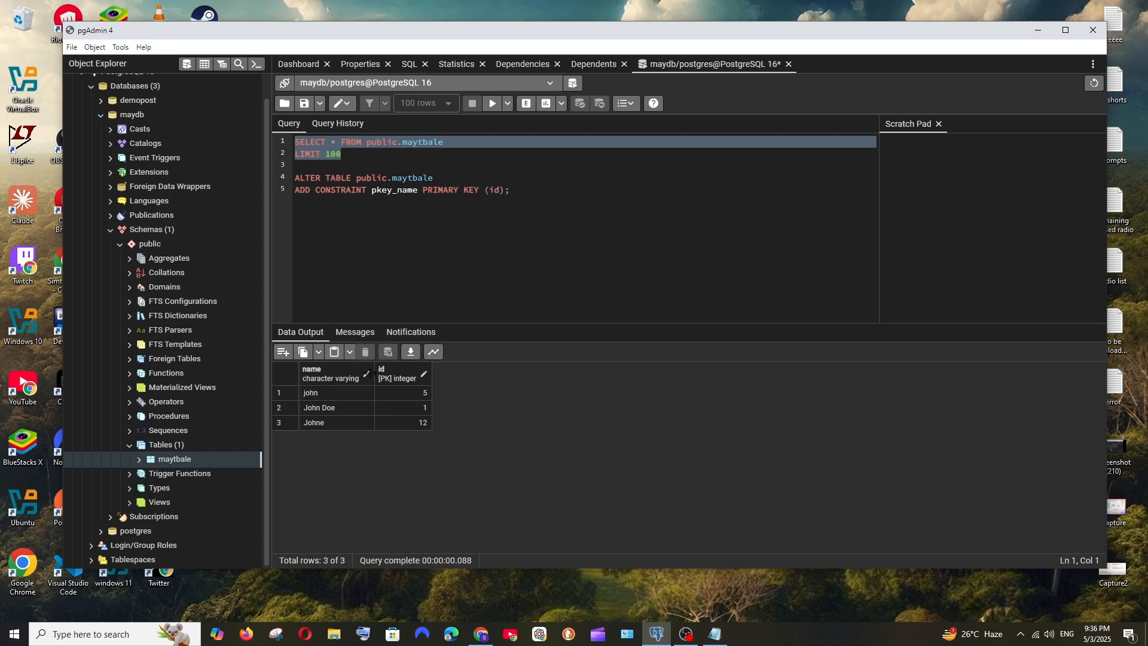
{"action": "mouse_move", "coordinate": [366, 378]}
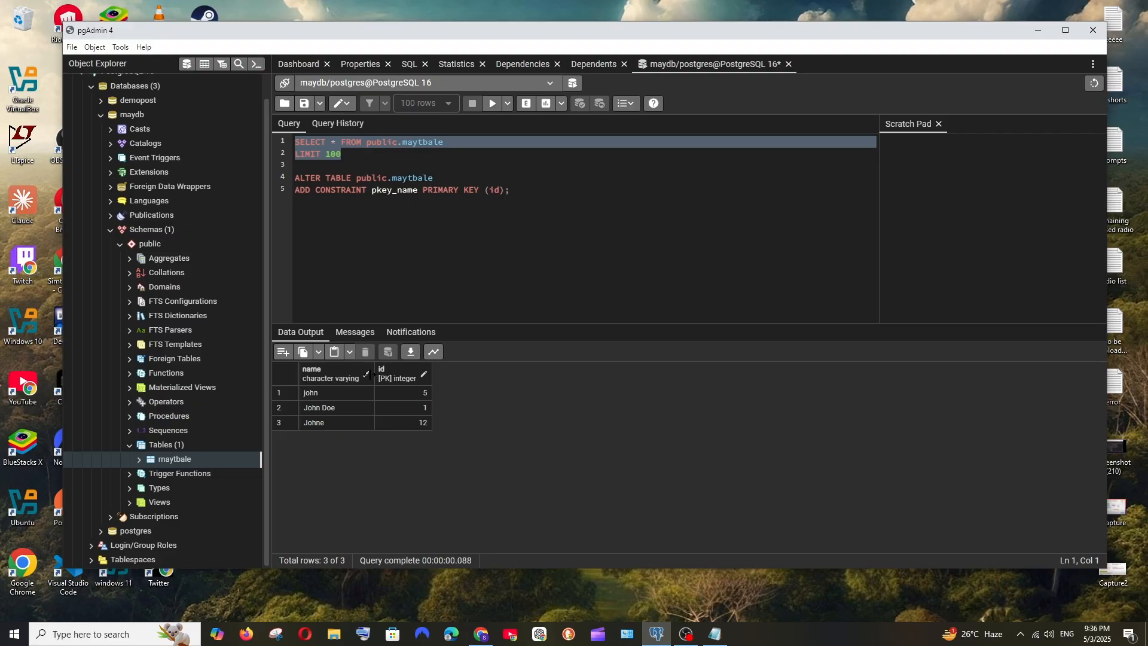
{"action": "mouse_move", "coordinate": [439, 330]}
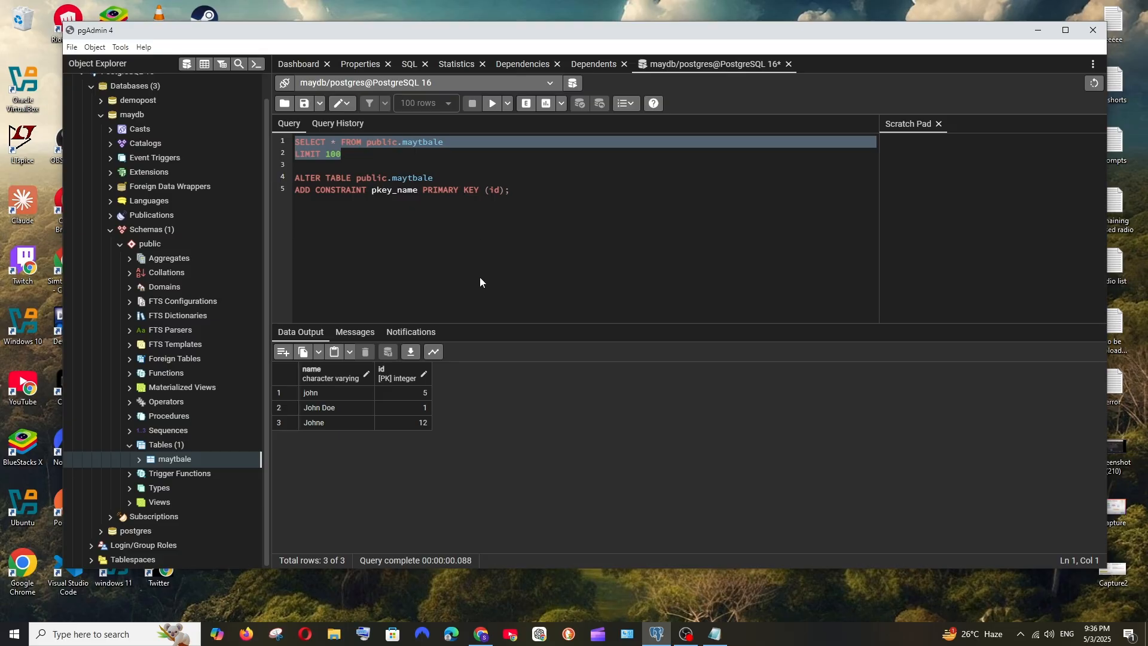
{"action": "mouse_move", "coordinate": [419, 381]}
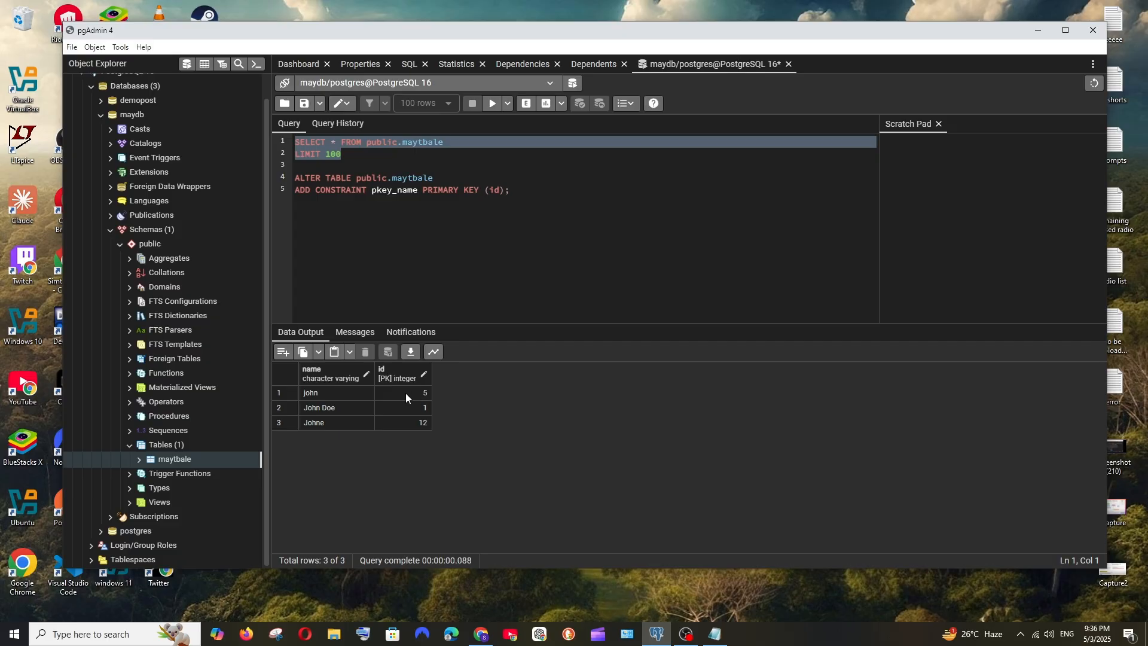
{"action": "left_click", "coordinate": [335, 393]}
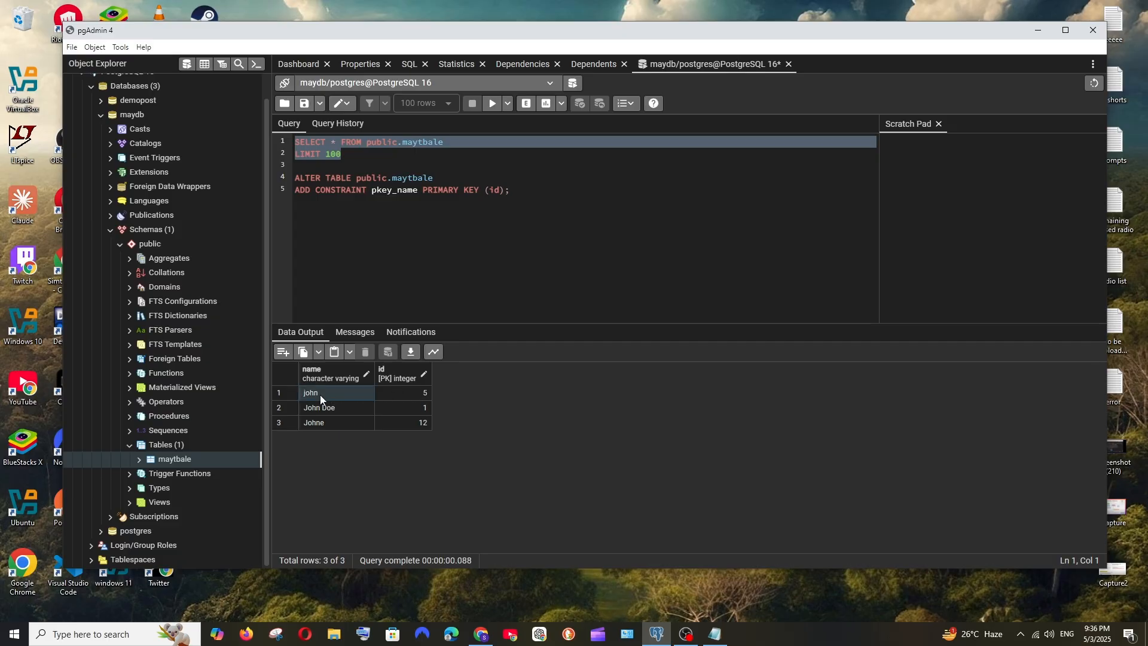
- Set row 1 to name GBDGHDFGFDGDG and id 80, then save the data changes
{"action": "type", "text": "GBDGHDFGFD"}
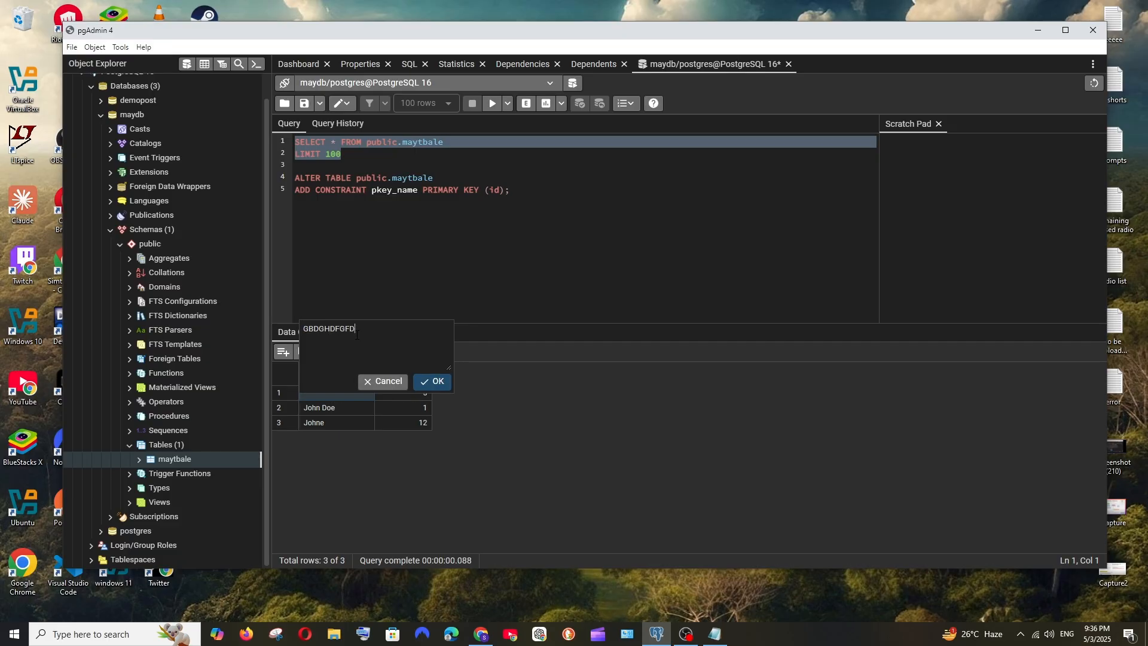
{"action": "type", "text": "GDG"}
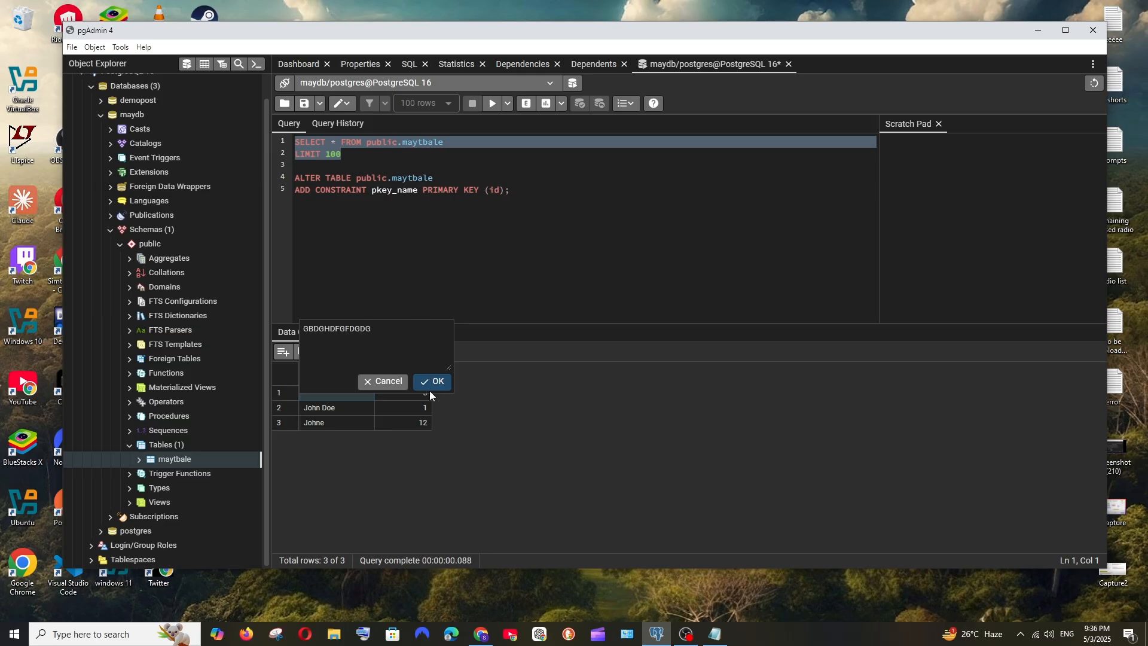
{"action": "left_click", "coordinate": [433, 381]}
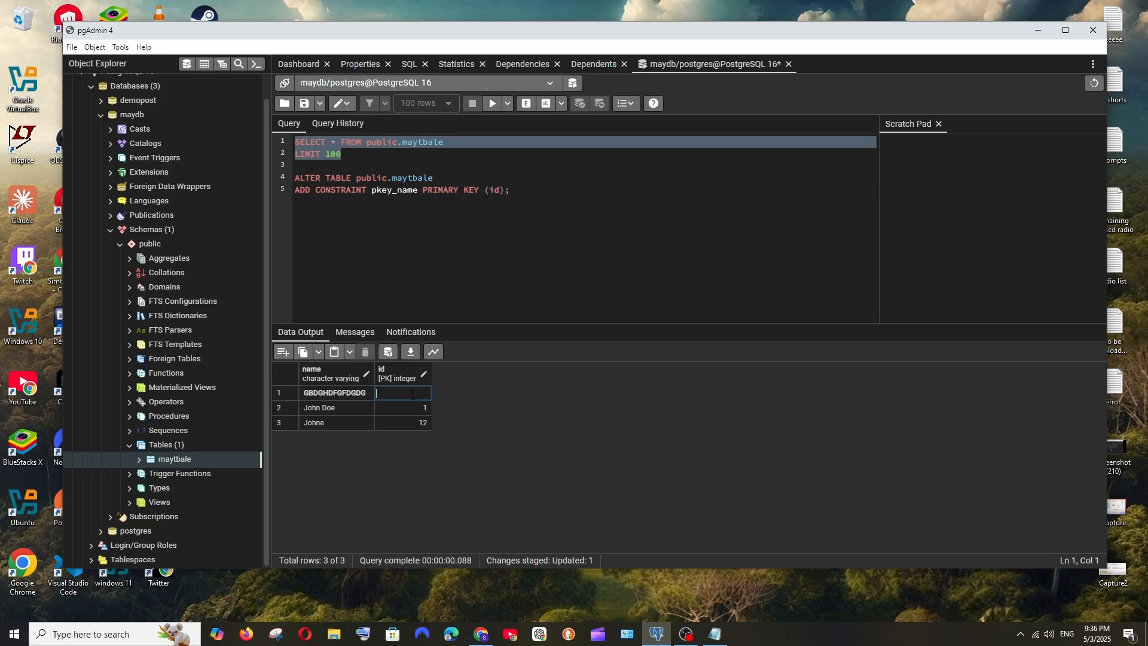
{"action": "type", "text": "80"}
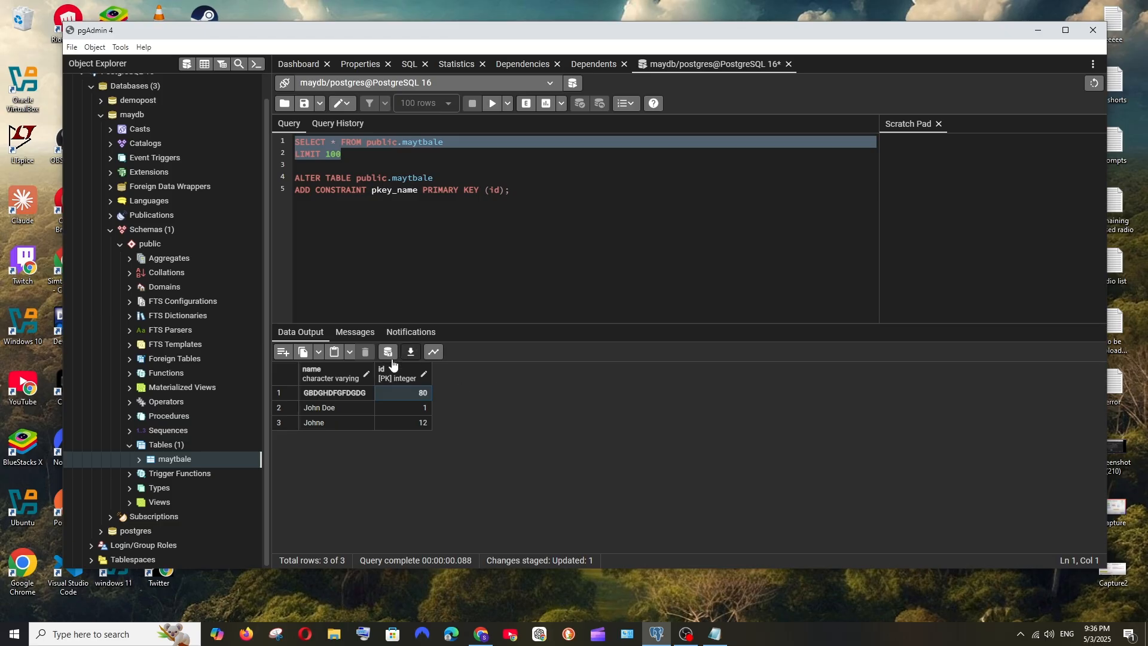
{"action": "mouse_move", "coordinate": [387, 352]}
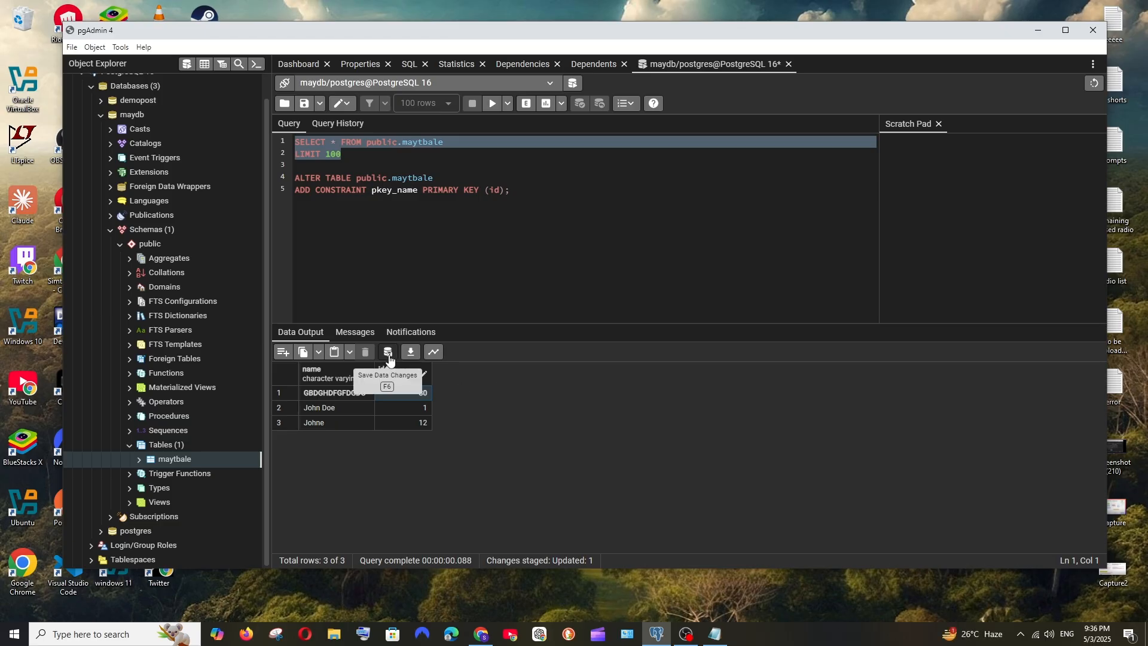
{"action": "left_click", "coordinate": [386, 352]}
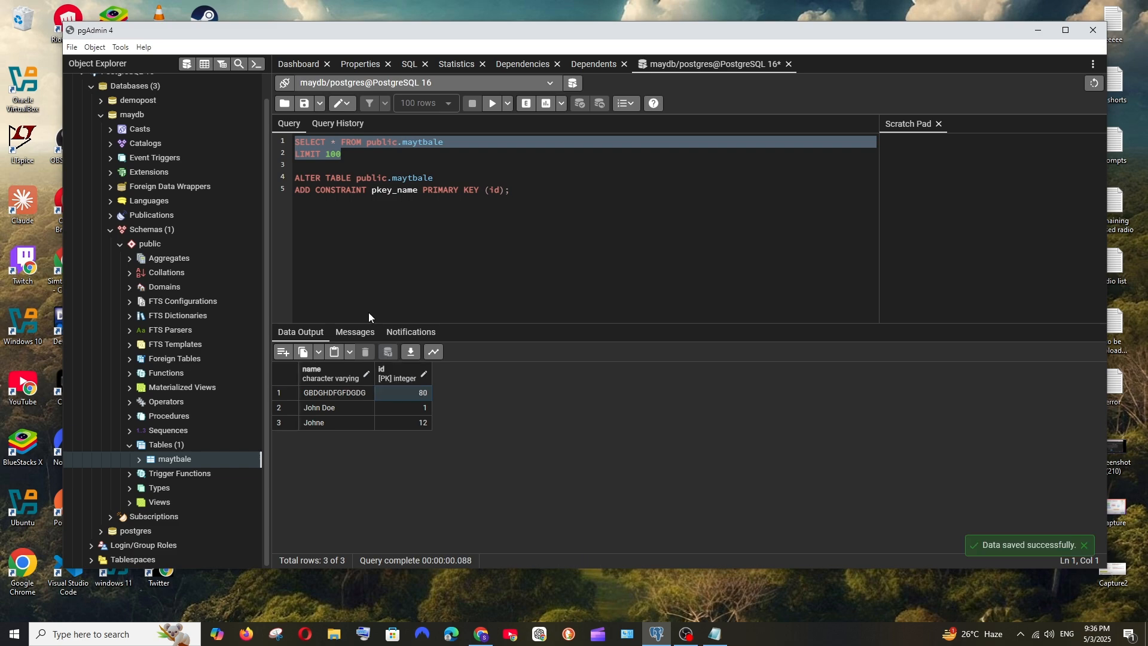
- Re-run the SELECT to verify GBDGHDFGFDGDG with id 80 is stored in maytbale
{"action": "left_click", "coordinate": [491, 103]}
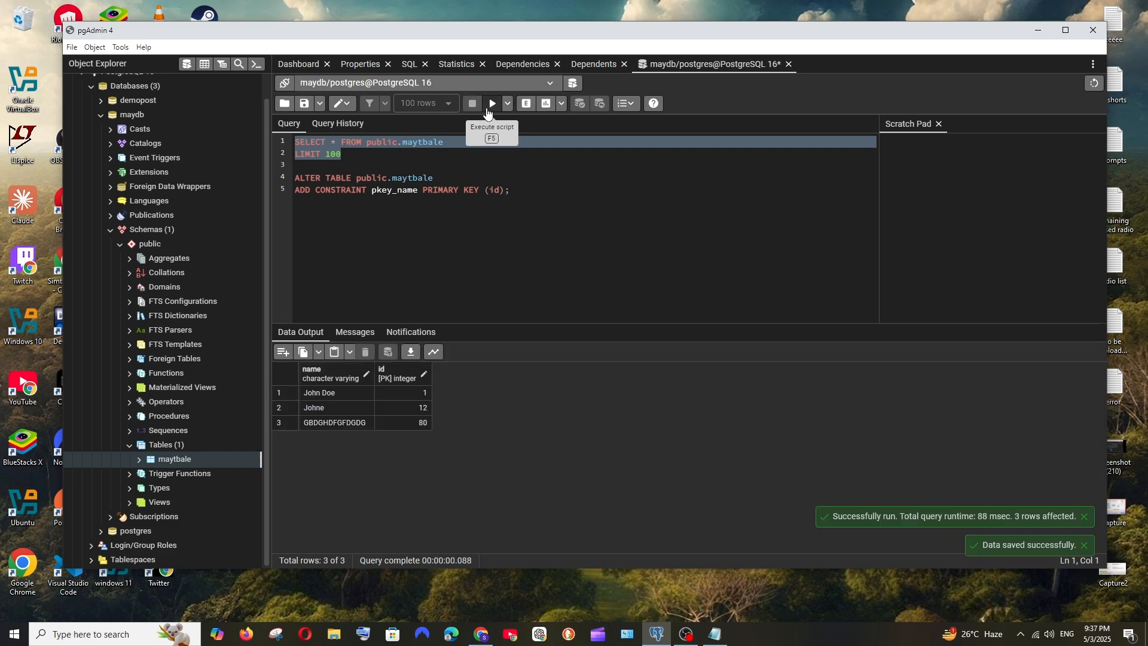
{"action": "left_click", "coordinate": [403, 422]}
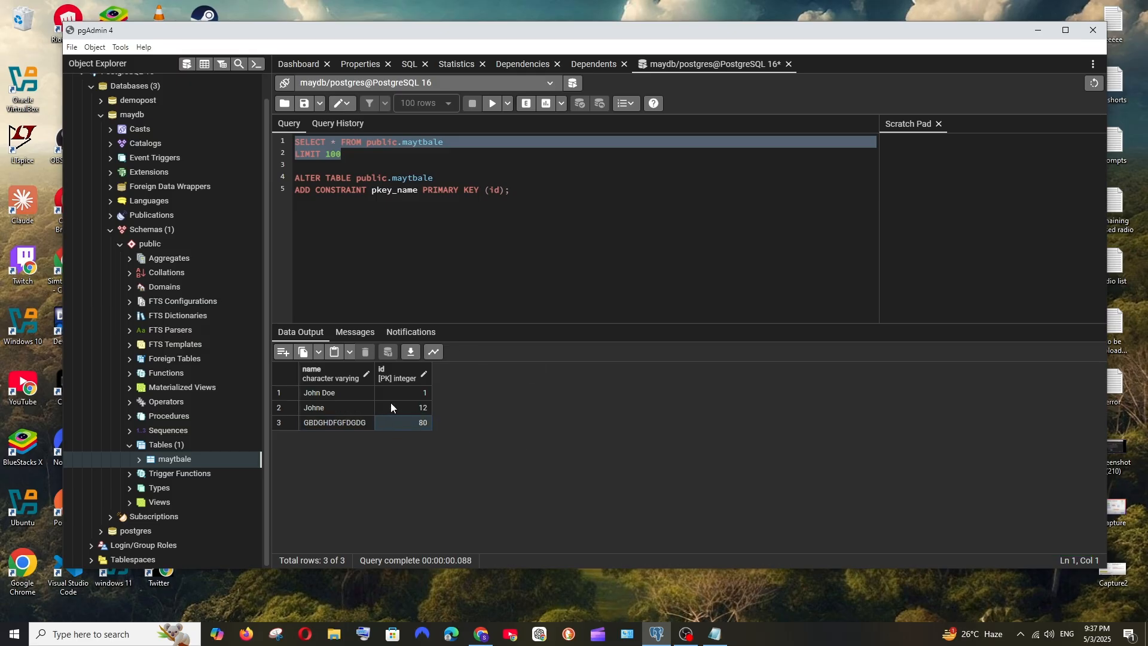
{"action": "mouse_move", "coordinate": [550, 260]}
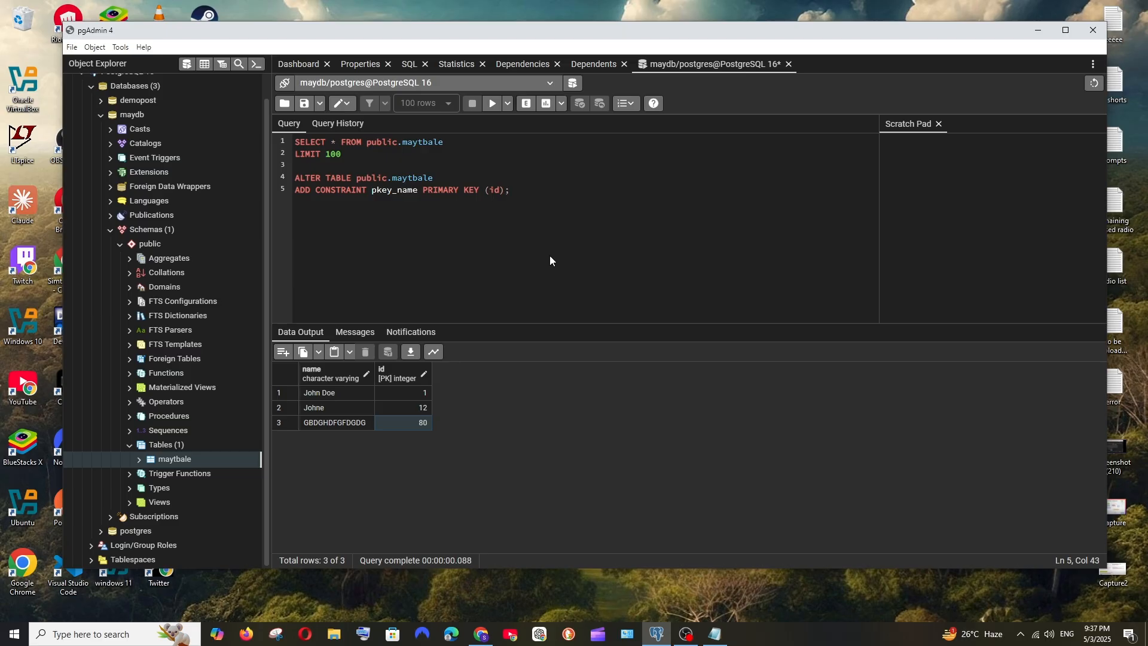
{"action": "mouse_move", "coordinate": [734, 212]}
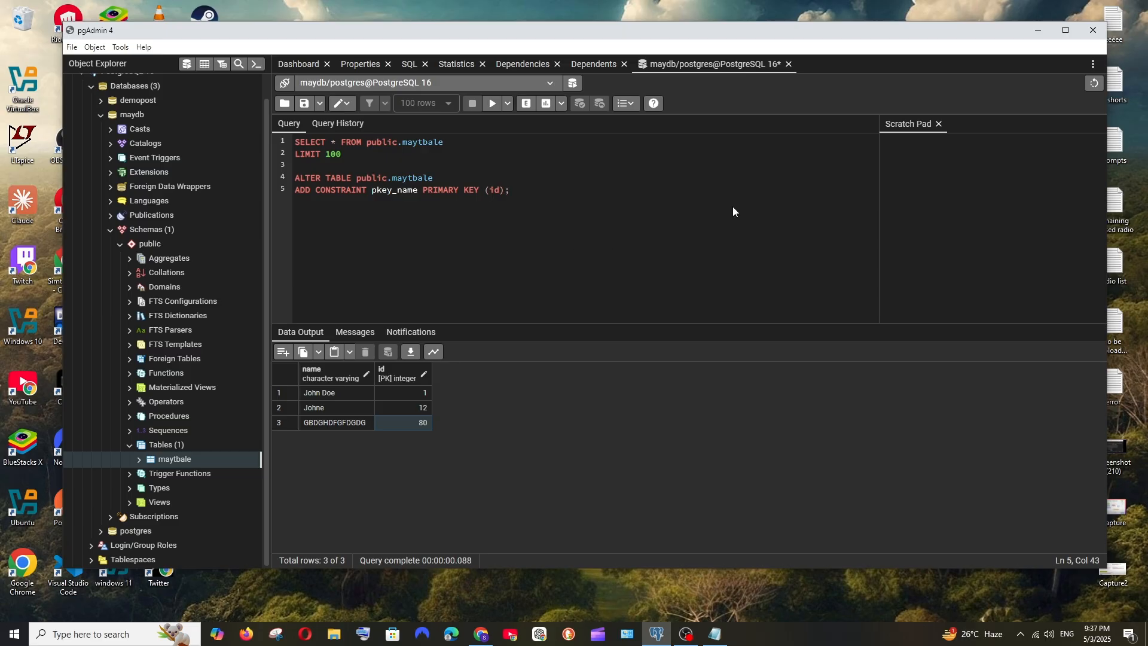